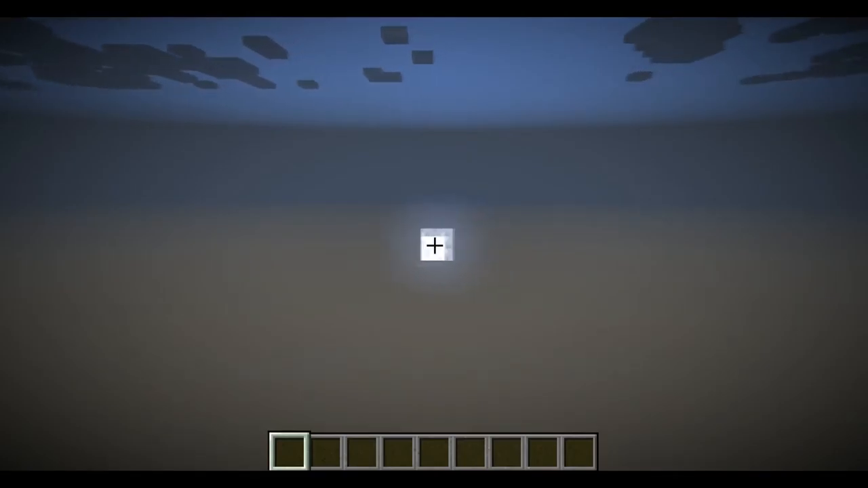
pyautogui.moveTo(434, 244)
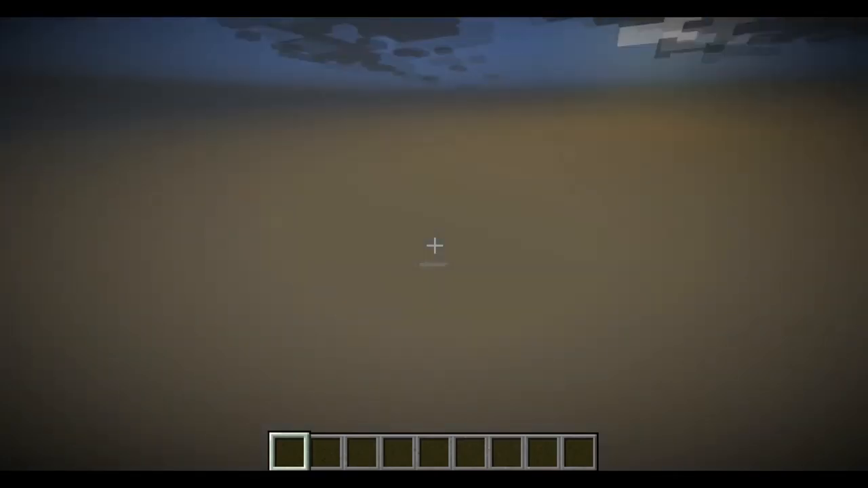
pyautogui.moveTo(434, 244)
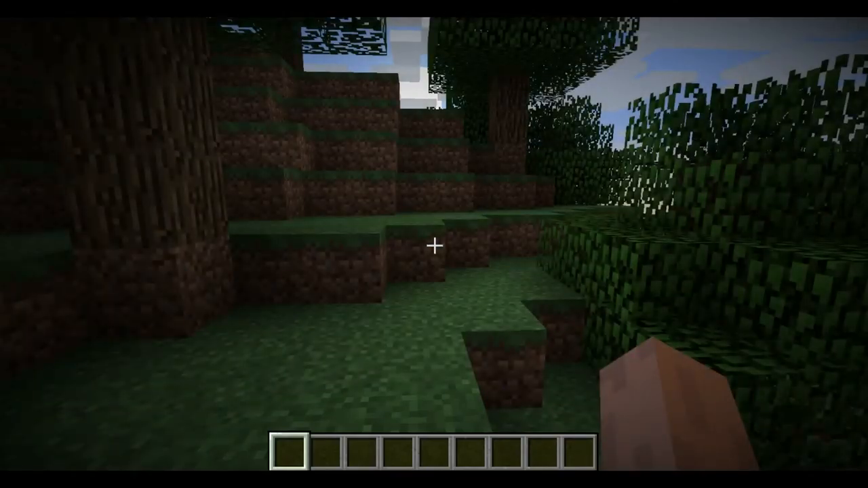
pyautogui.moveTo(434, 244)
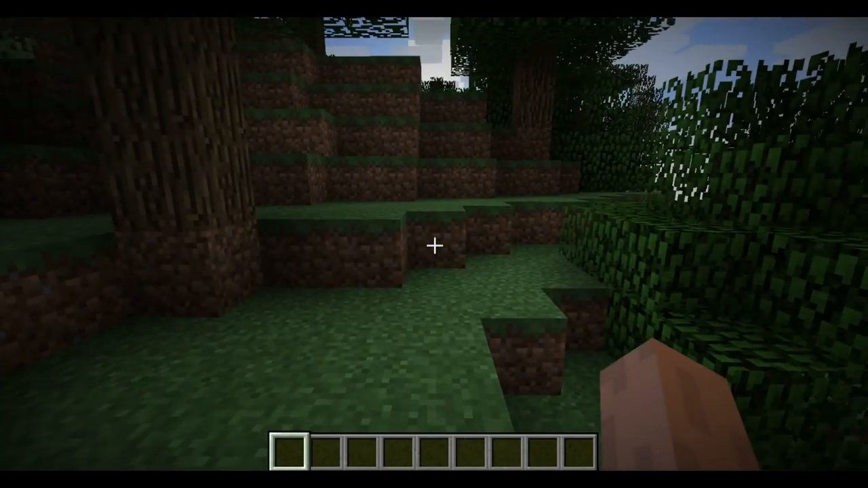
pyautogui.moveTo(434, 244)
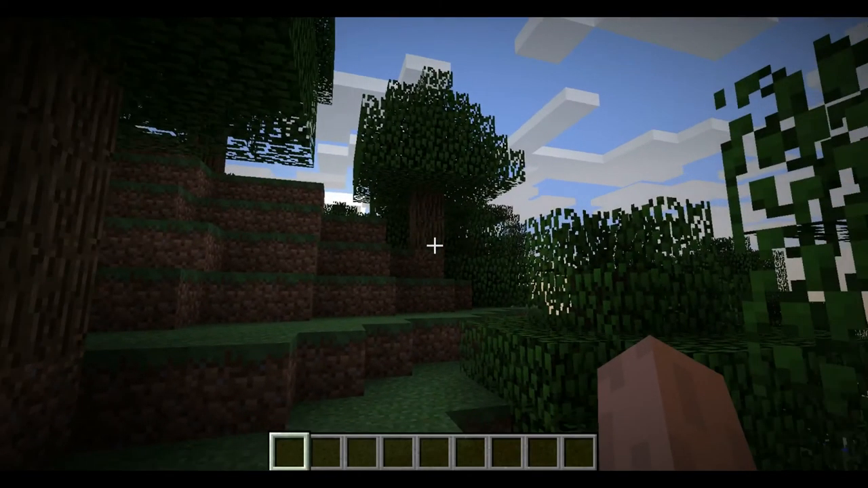
pyautogui.moveTo(434, 244)
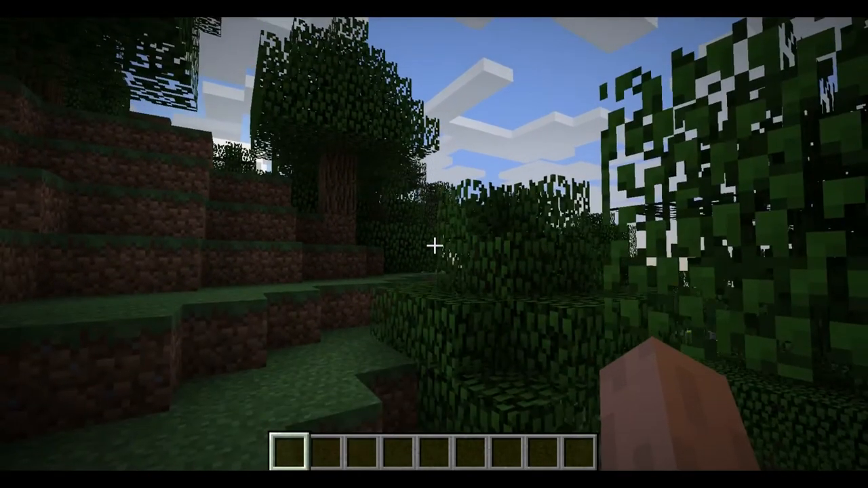
pyautogui.moveTo(434, 244)
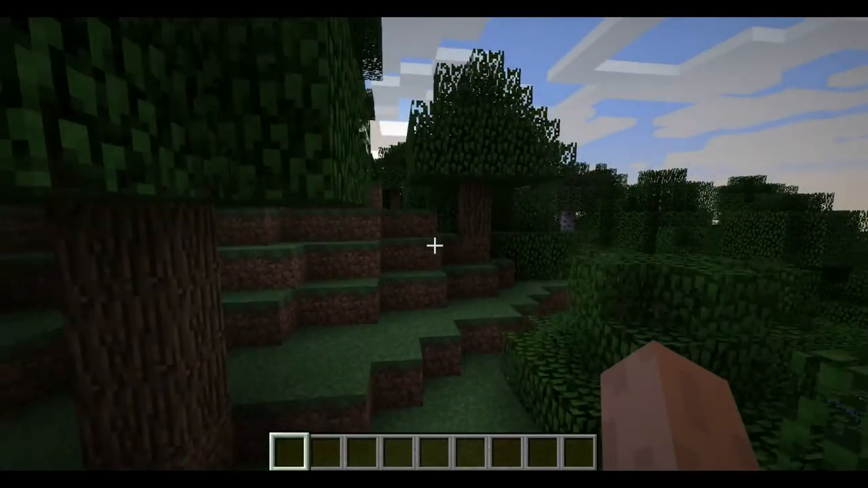
pyautogui.moveTo(434, 244)
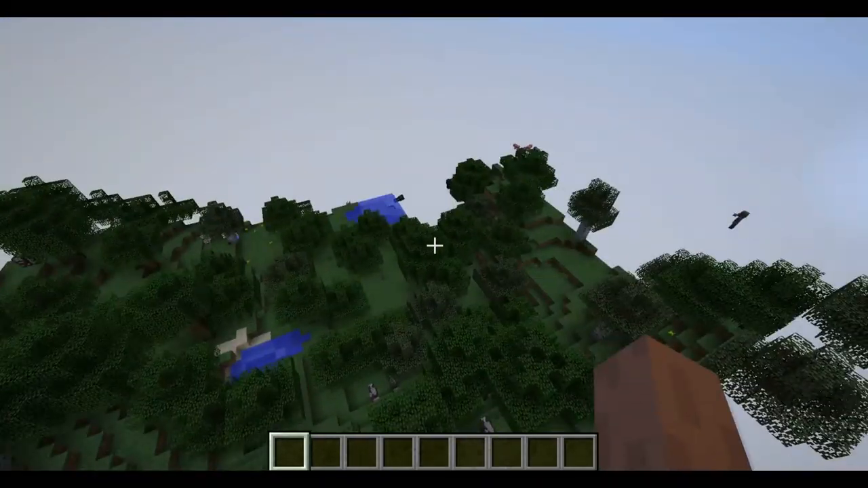
pyautogui.moveTo(434, 244)
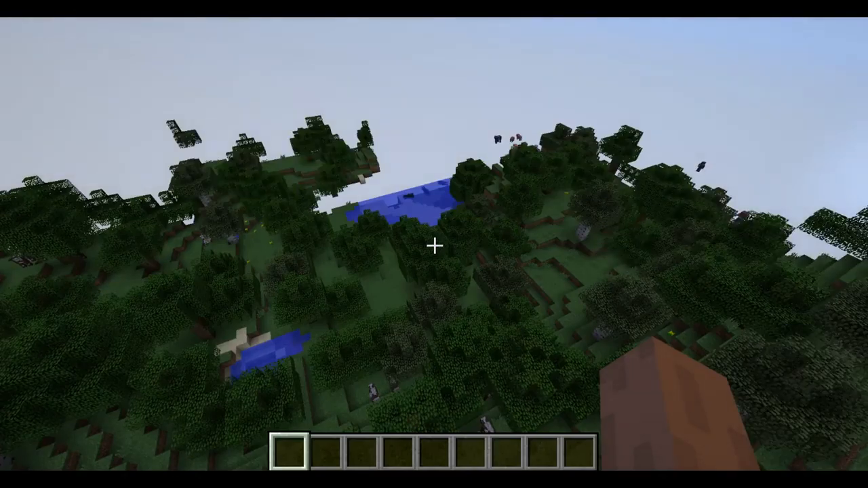
pyautogui.moveTo(434, 244)
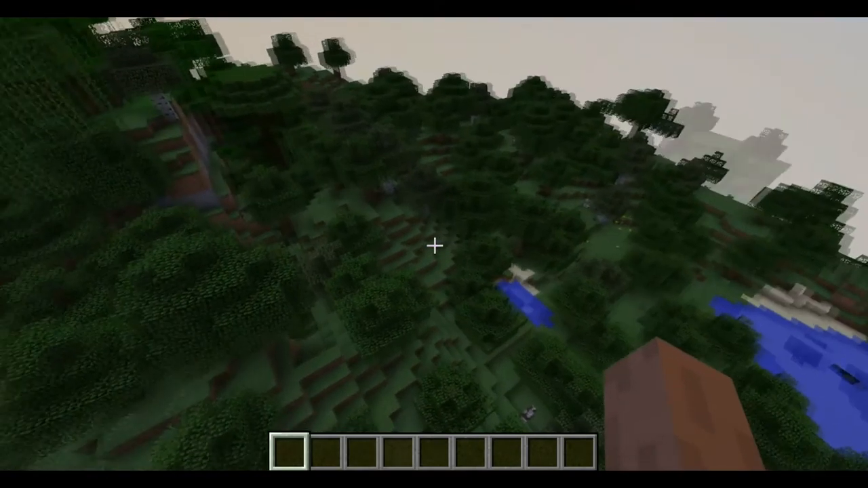
# Browse the Combat items in the creative inventory, then close it to return to the world.
pyautogui.press('e')
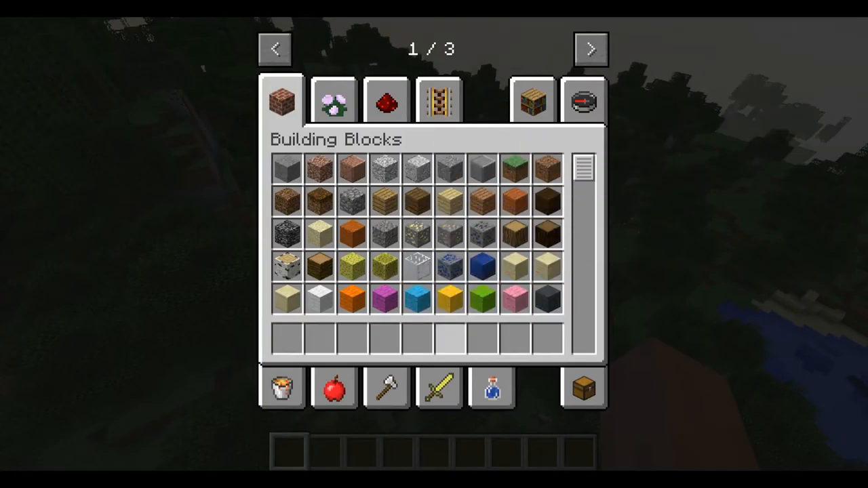
pyautogui.click(439, 388)
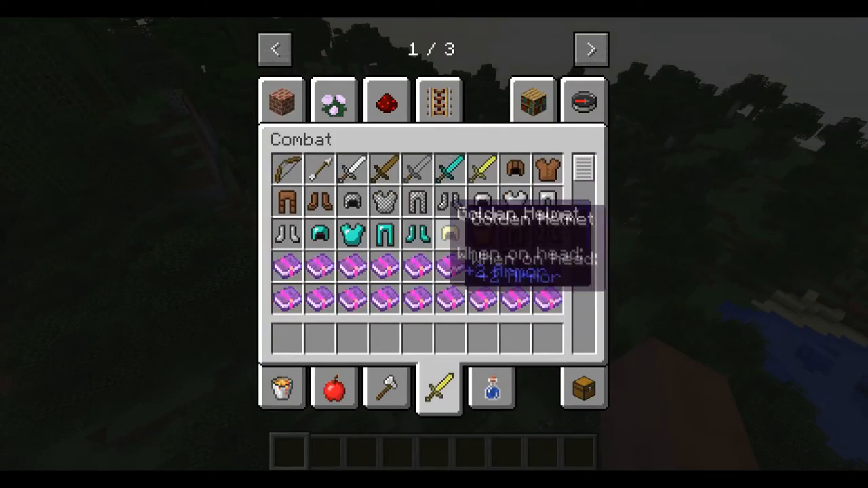
pyautogui.moveTo(319, 266)
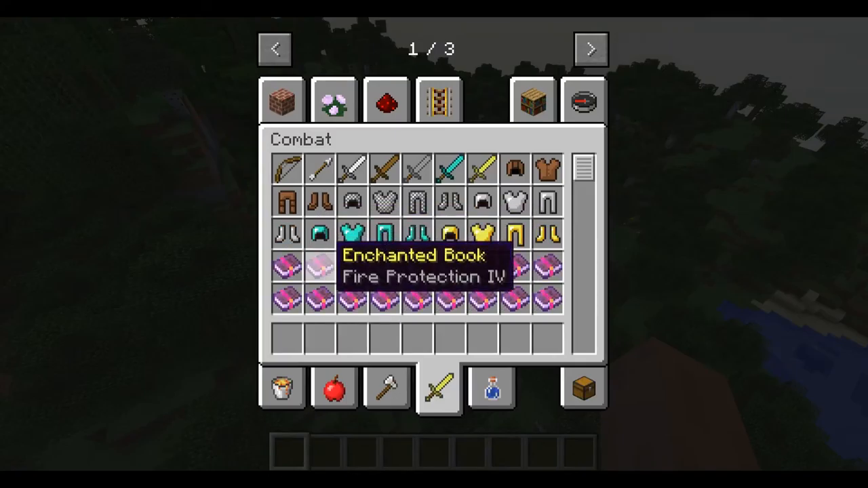
pyautogui.press('Escape')
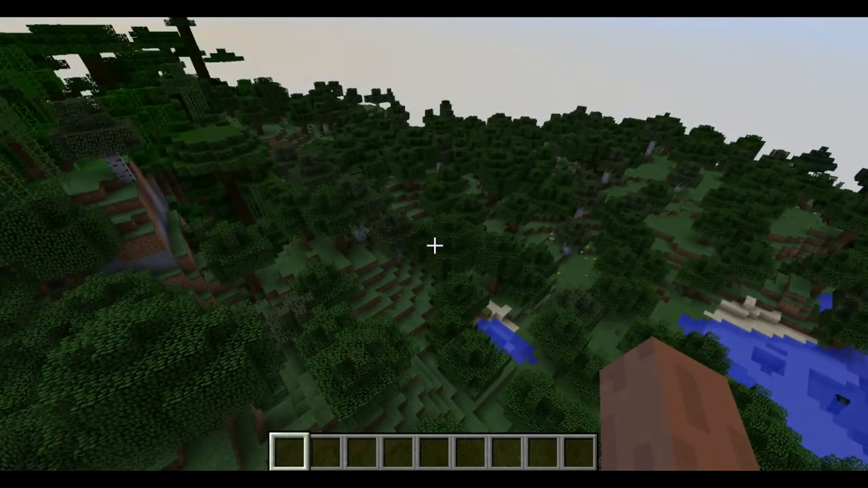
pyautogui.moveTo(434, 244)
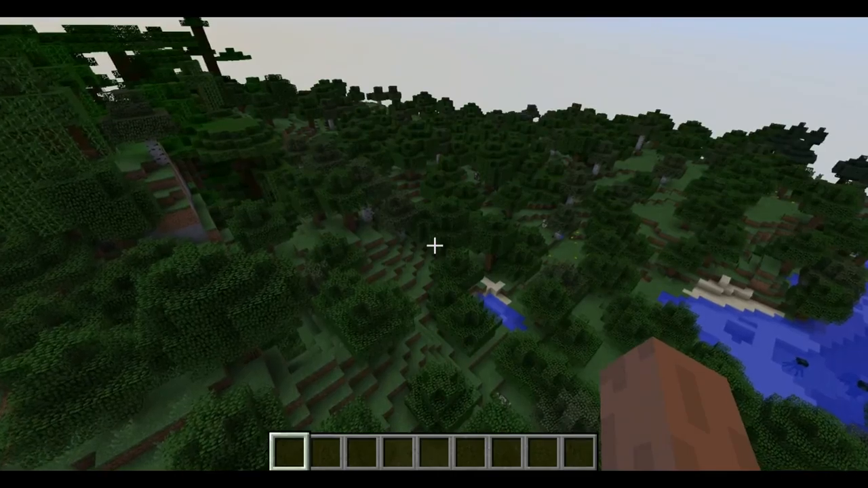
pyautogui.moveTo(435, 245)
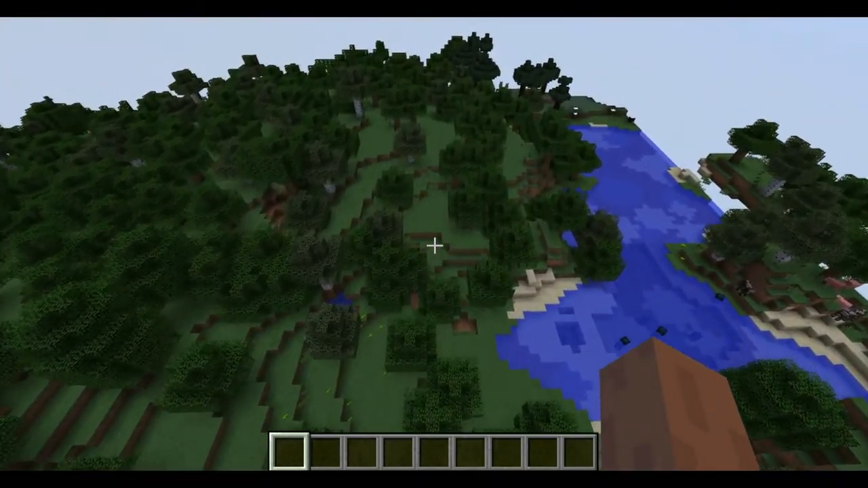
pyautogui.moveTo(434, 244)
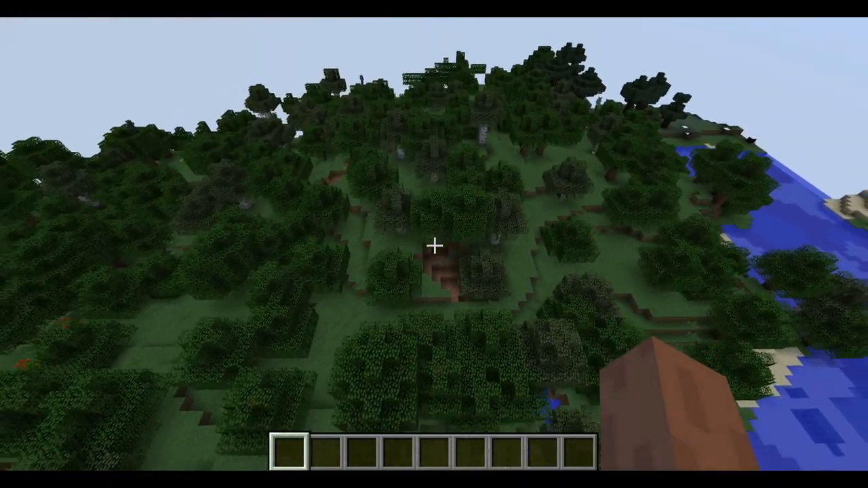
# Fly over the forested hills past the river, looking down on the grassy slopes.
pyautogui.press('e')
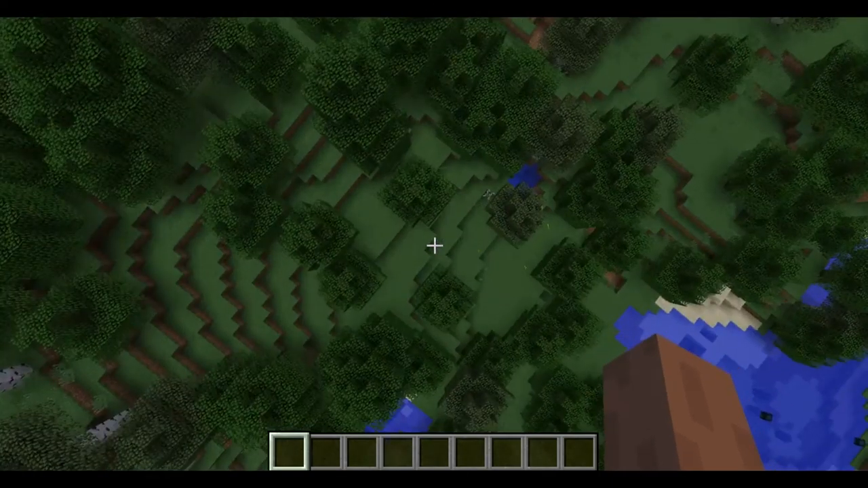
pyautogui.moveTo(434, 244)
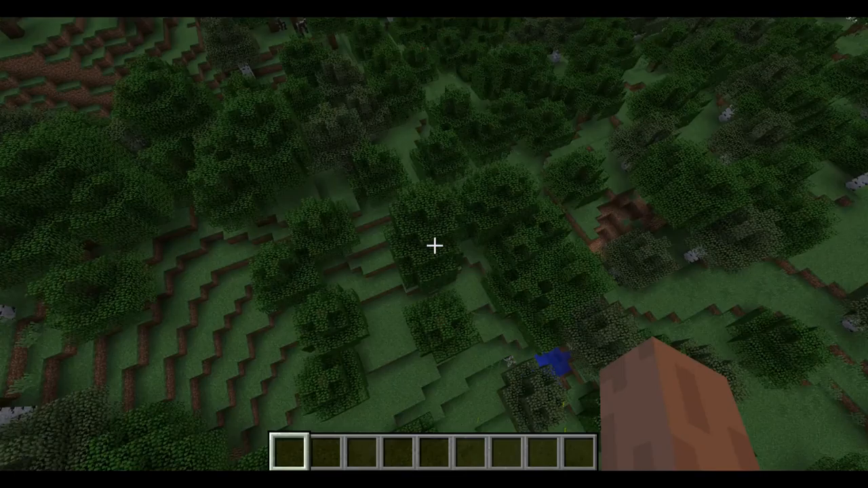